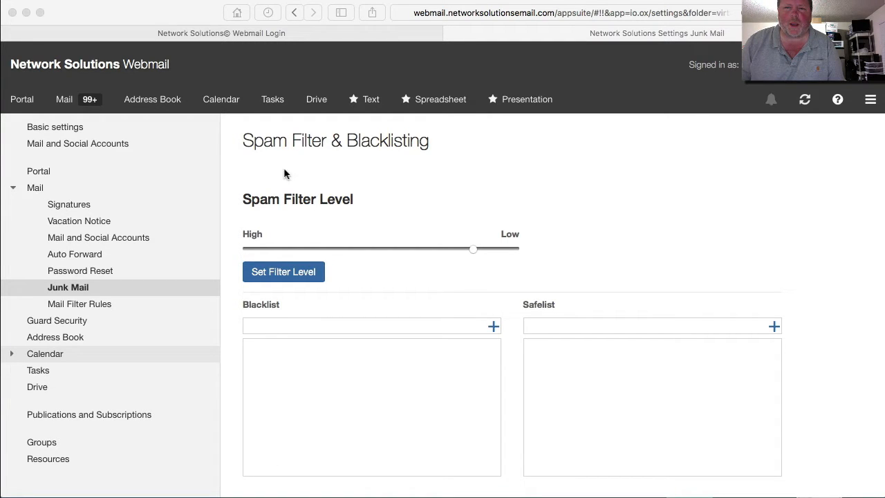
# Switch to the Network Solutions Webmail Login tab showing empty email and password fields.
pyautogui.click(221, 33)
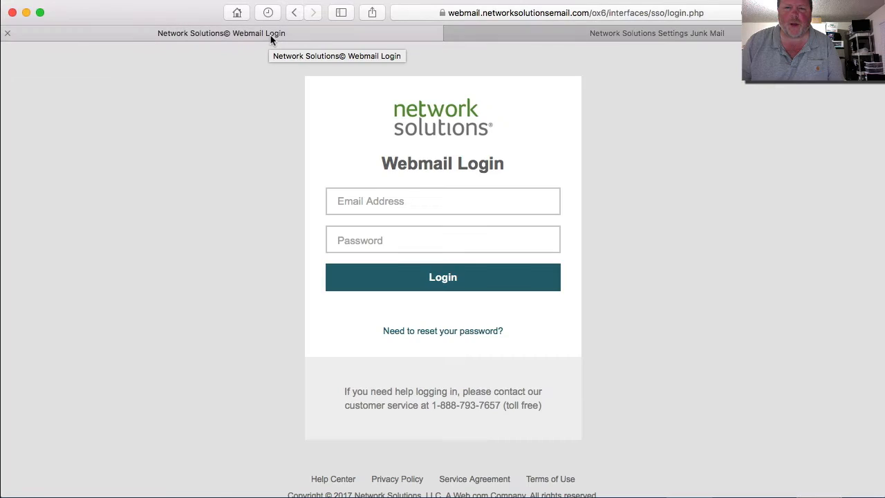
pyautogui.moveTo(271, 45)
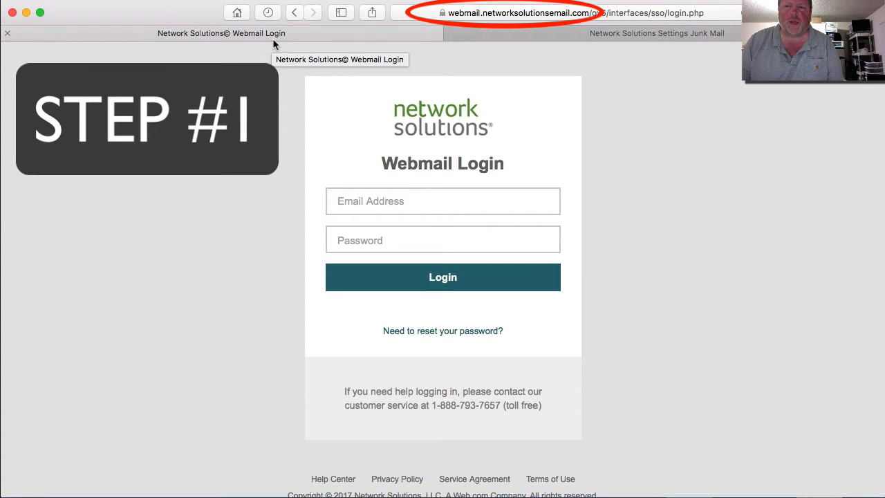
pyautogui.moveTo(275, 47)
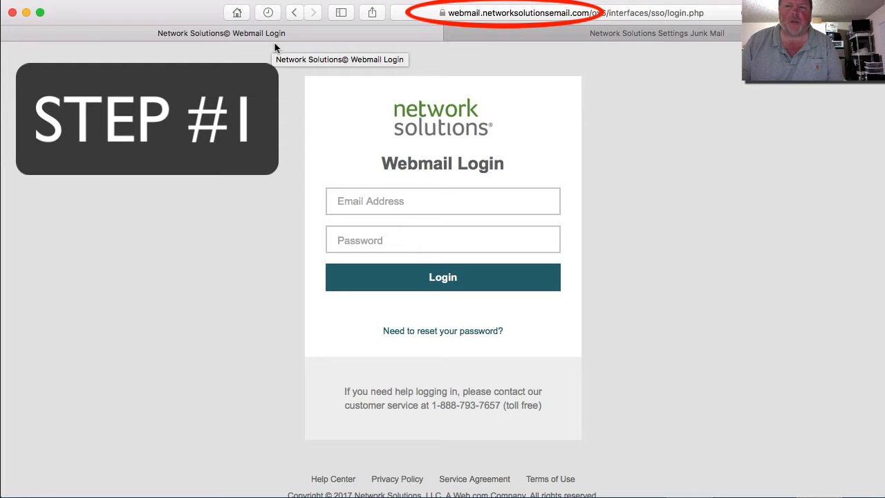
pyautogui.moveTo(325, 172)
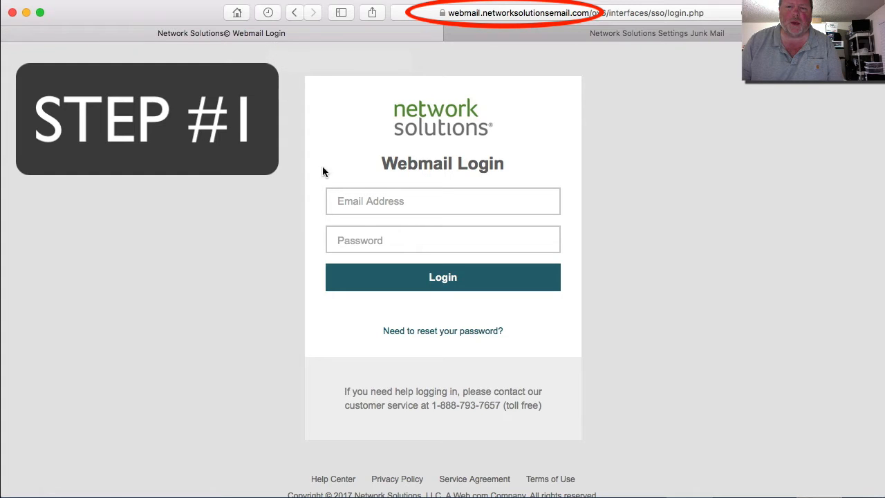
pyautogui.moveTo(560, 42)
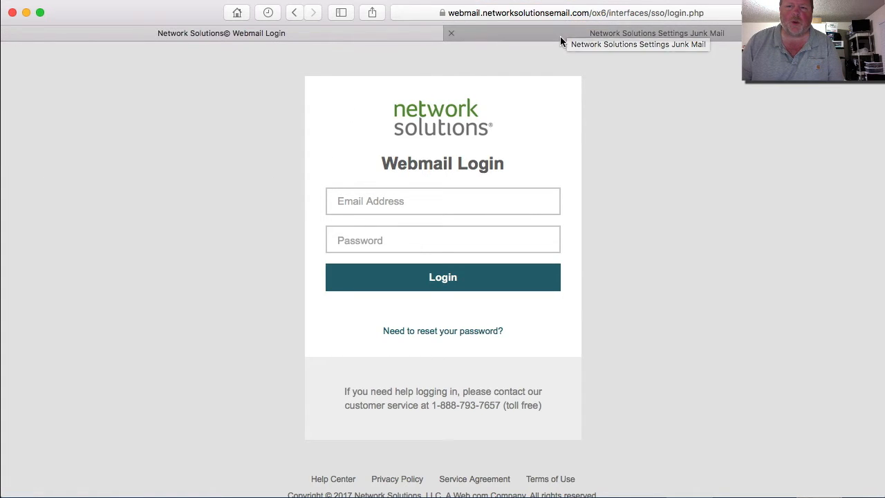
# Go to the Webmail tab and reach the Basic settings page via the account menu.
pyautogui.click(656, 33)
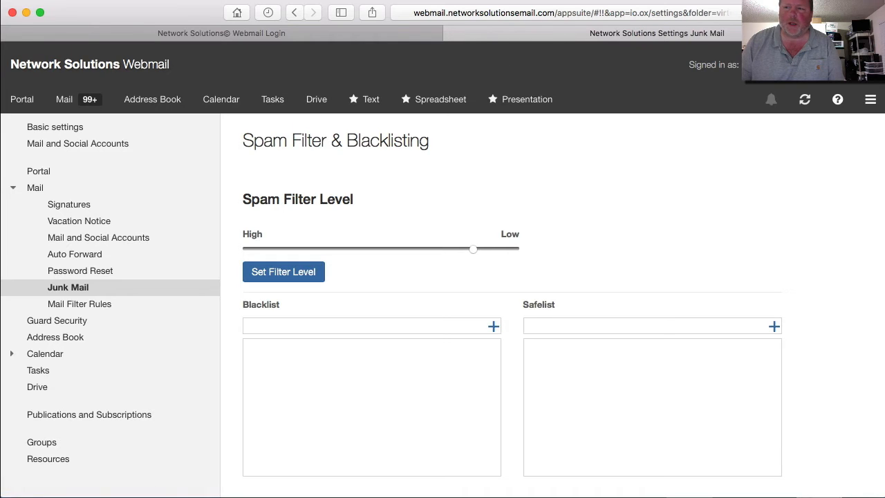
pyautogui.click(871, 100)
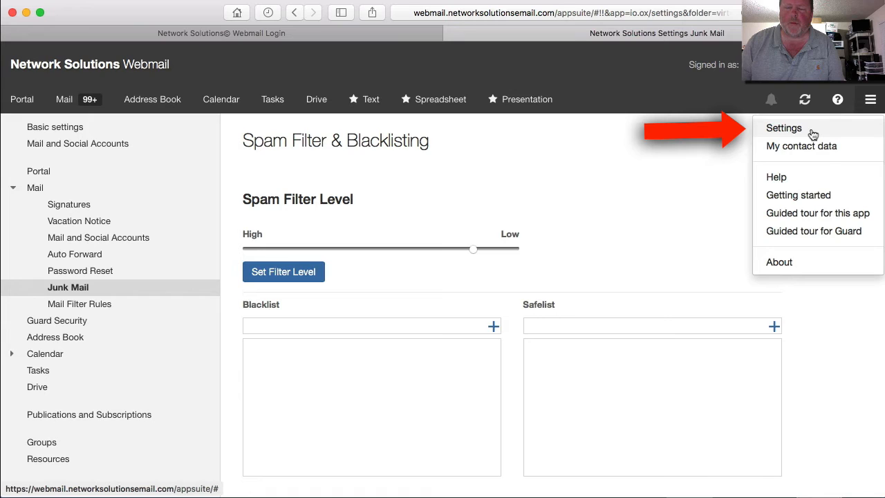
pyautogui.moveTo(415, 162)
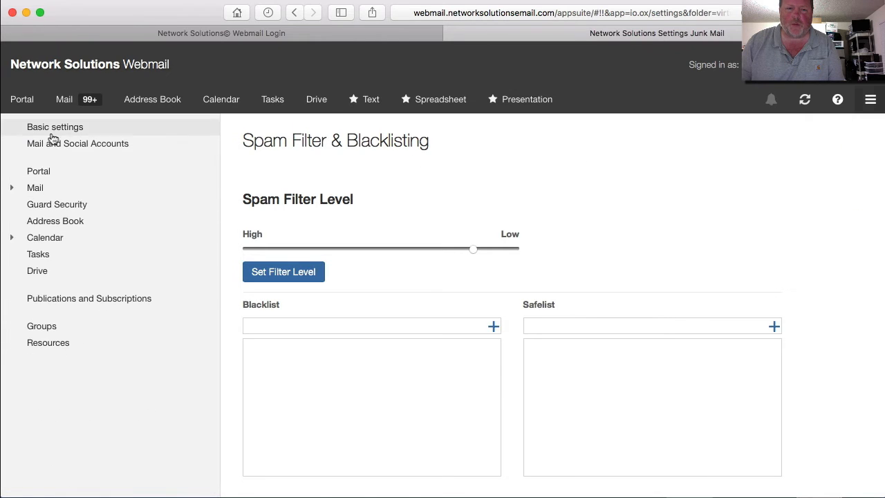
pyautogui.click(55, 127)
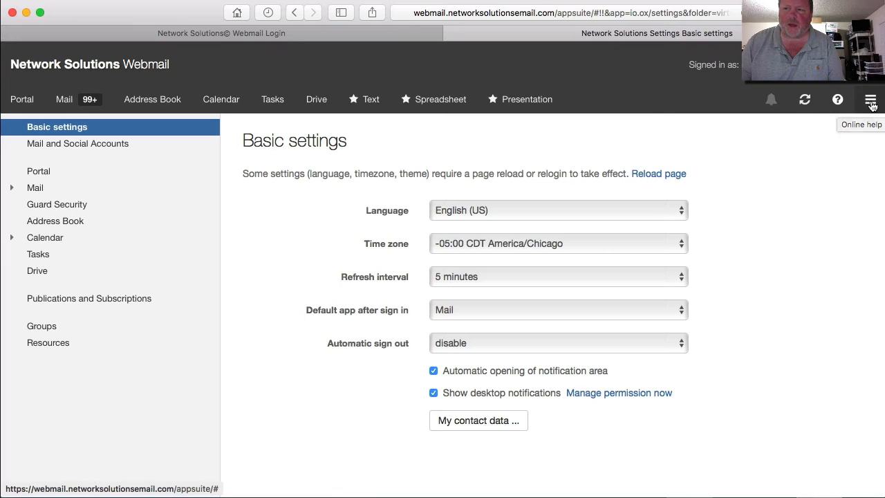
pyautogui.moveTo(506, 240)
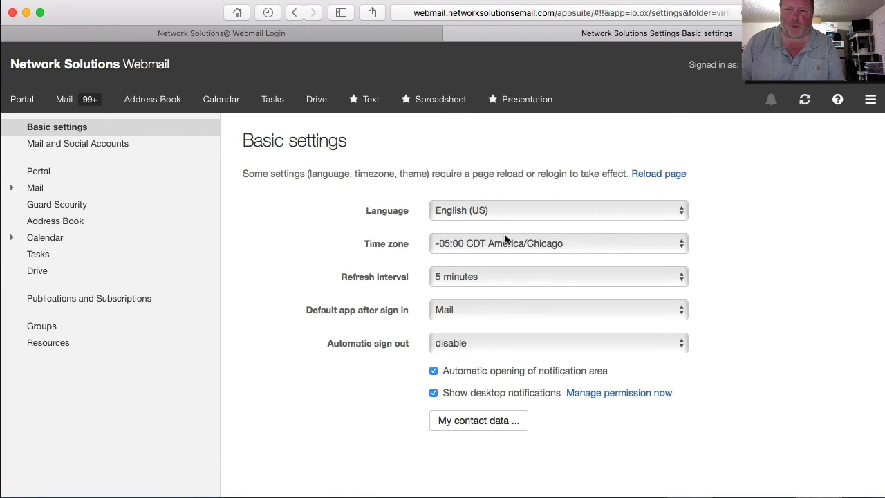
pyautogui.moveTo(34, 188)
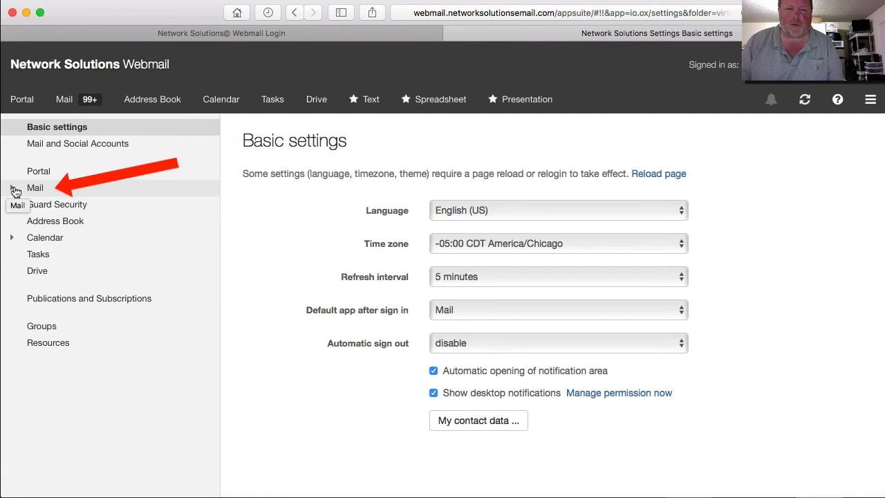
# Navigate from Mail settings to the Junk Mail page with spam filter, blacklist and safelist.
pyautogui.click(36, 188)
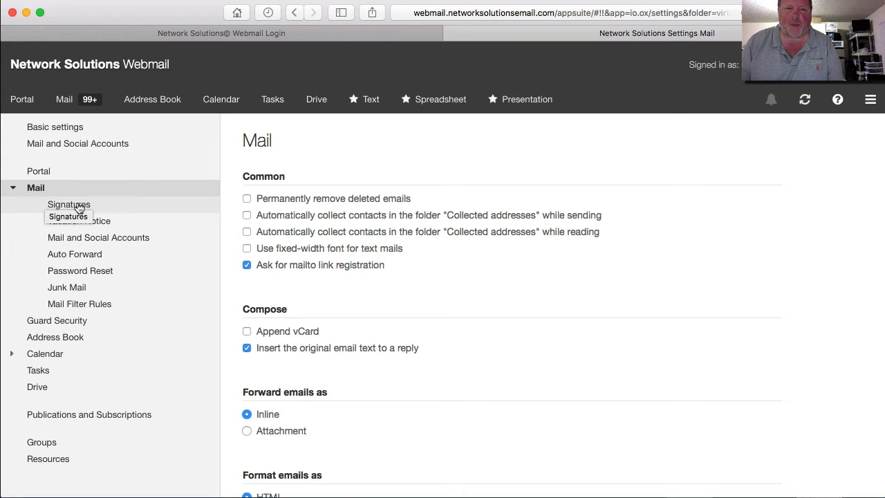
pyautogui.moveTo(76, 301)
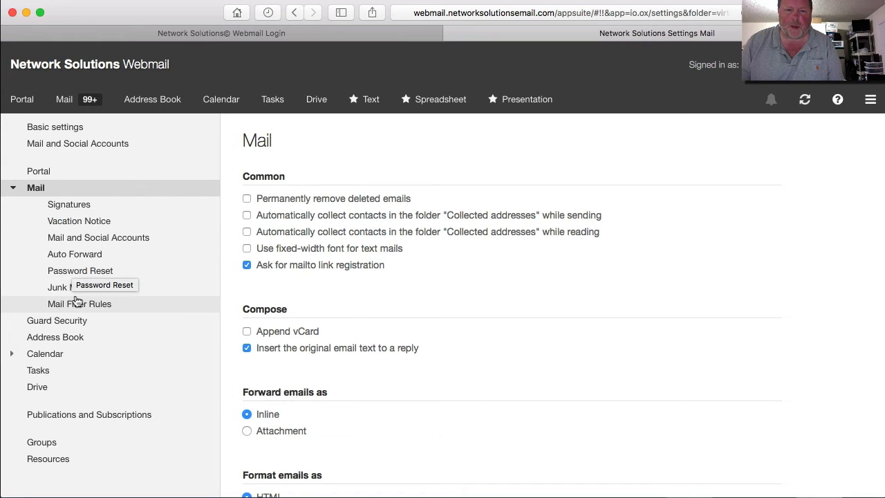
pyautogui.moveTo(69, 287)
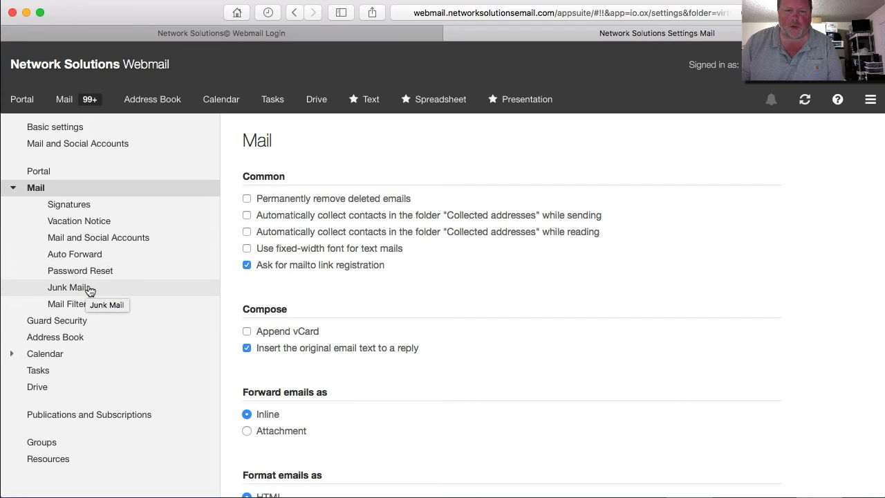
pyautogui.click(69, 287)
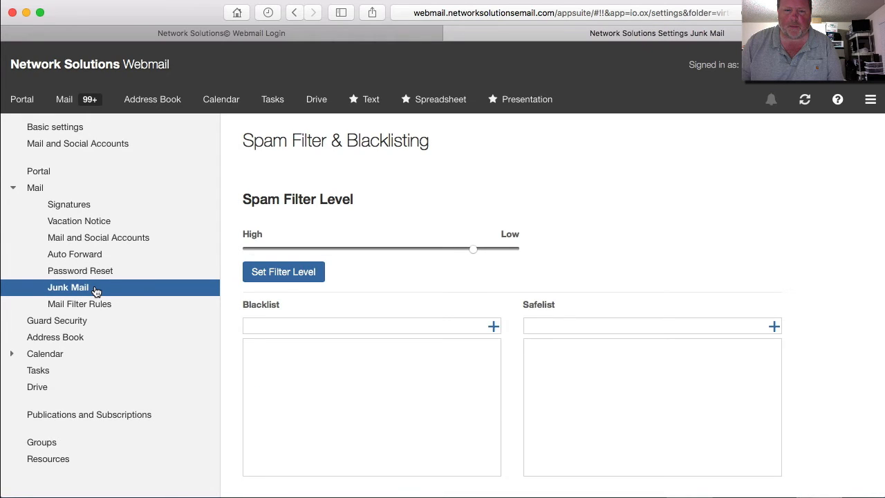
pyautogui.moveTo(463, 251)
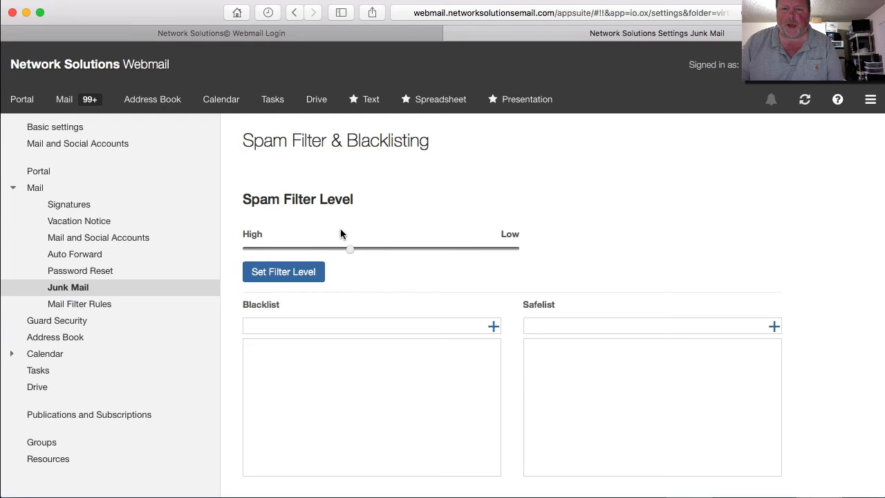
# Move the Spam Filter Level slider to just short of Low.
pyautogui.moveTo(348, 249); pyautogui.dragTo(390, 249)
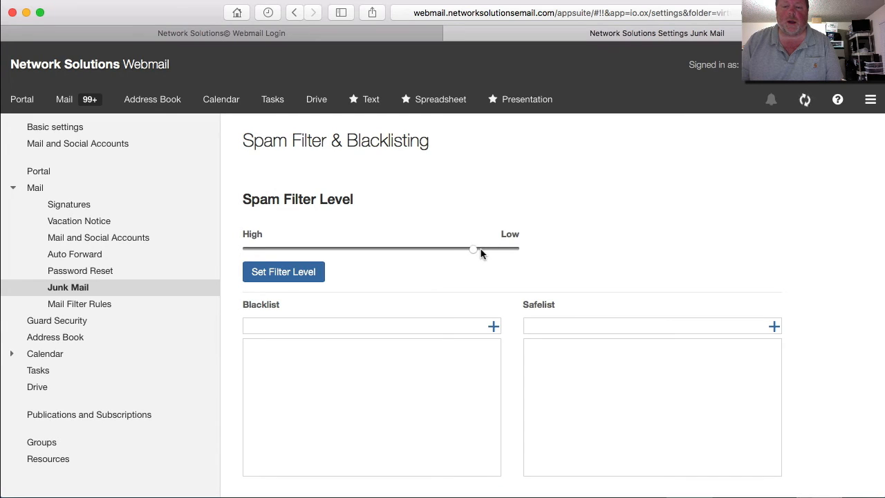
pyautogui.click(282, 271)
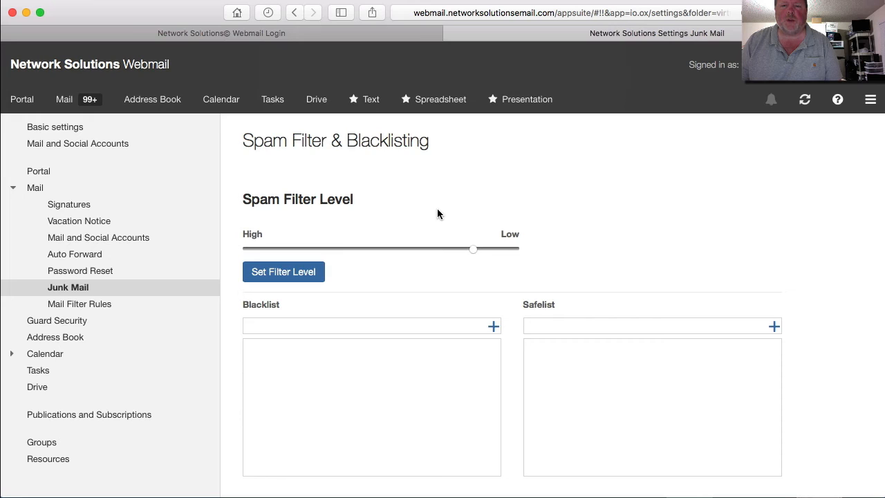
pyautogui.moveTo(418, 250)
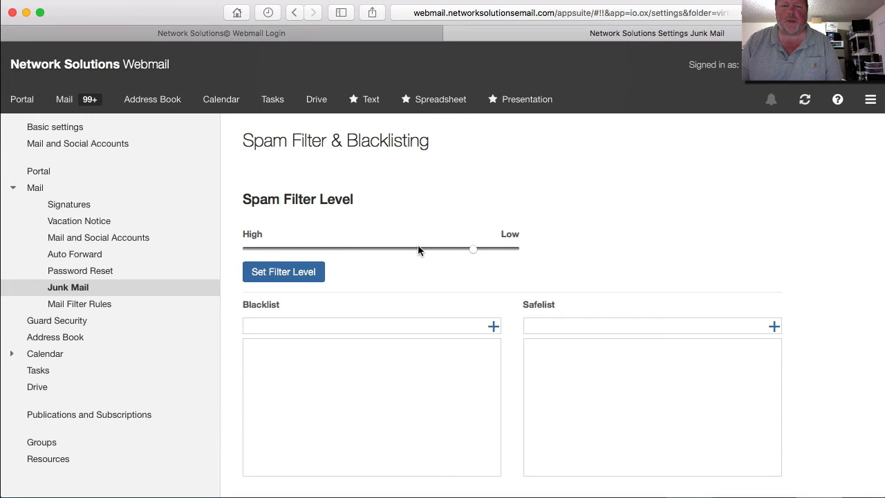
pyautogui.moveTo(422, 237)
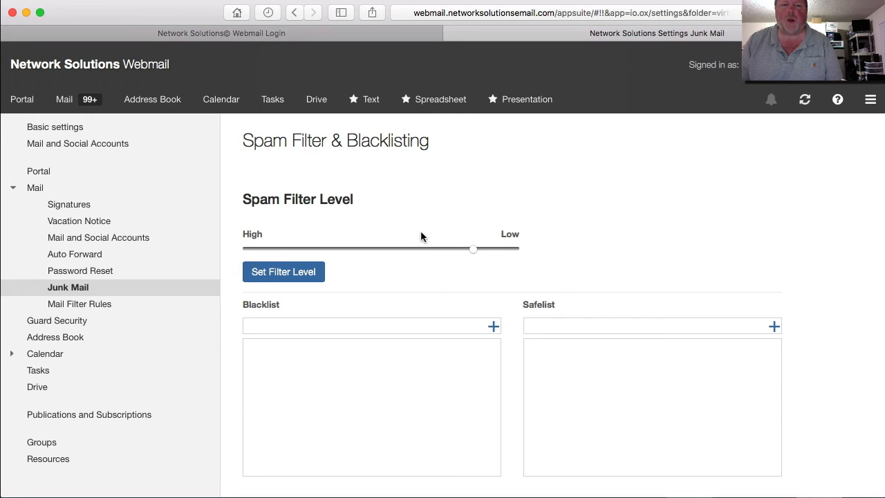
pyautogui.moveTo(418, 222)
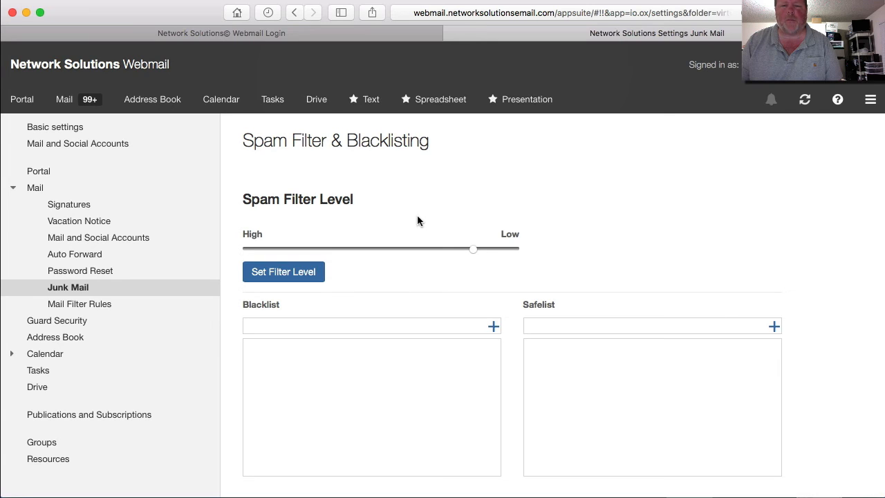
pyautogui.moveTo(426, 219)
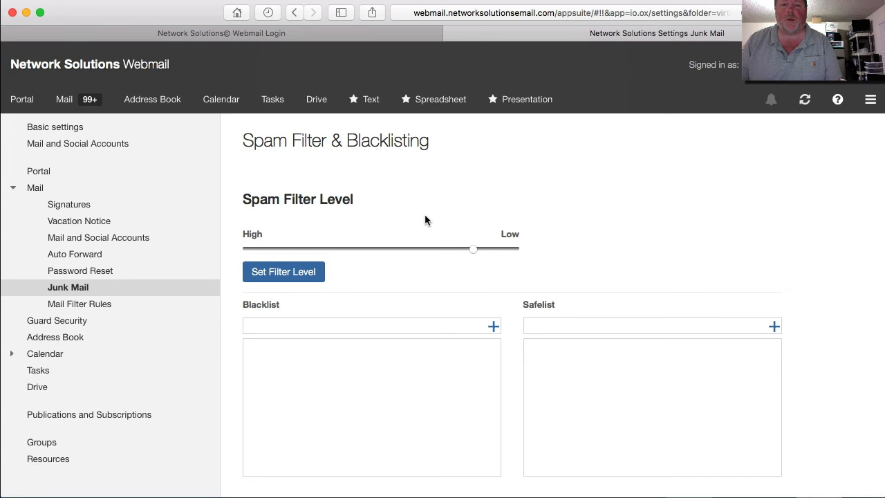